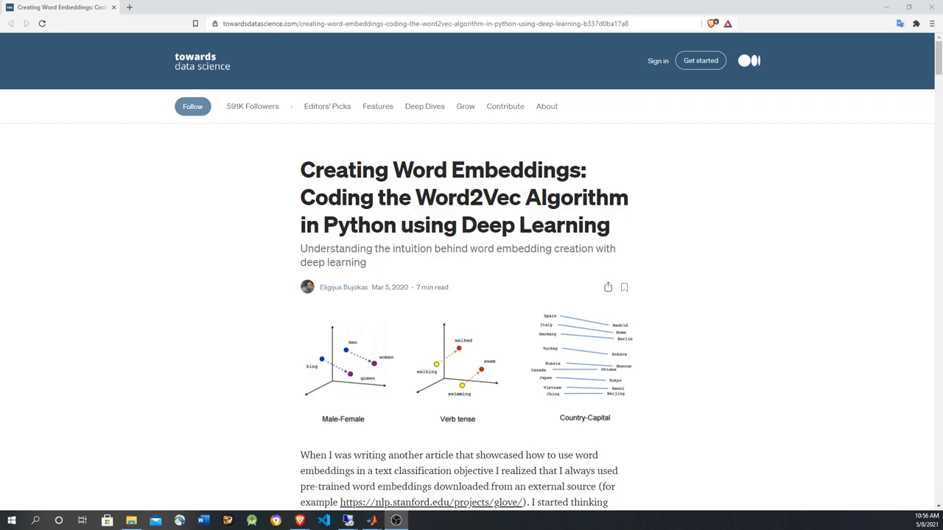
mouse_move(227, 381)
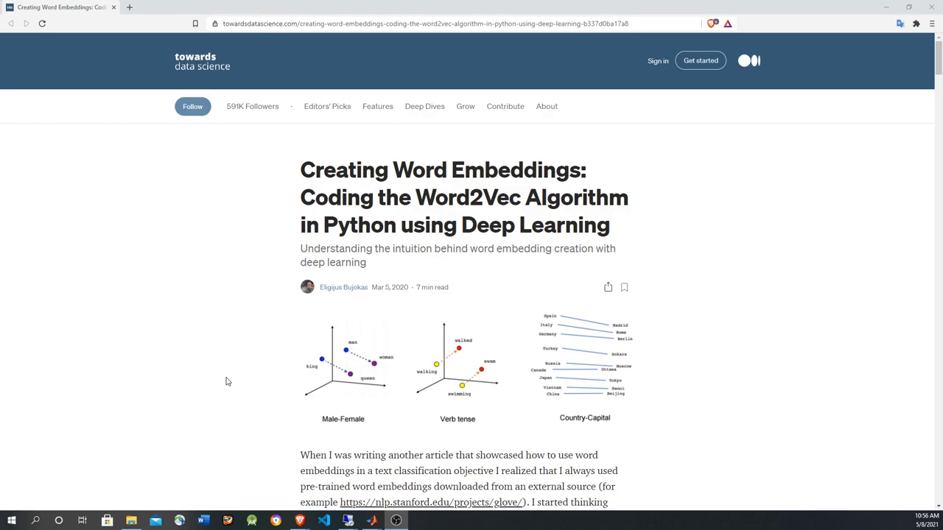
mouse_move(358, 393)
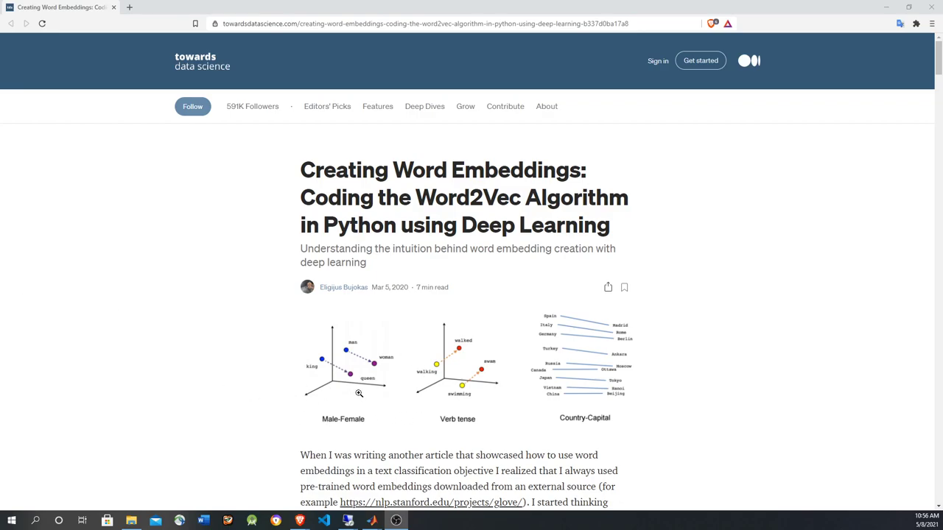
mouse_move(369, 388)
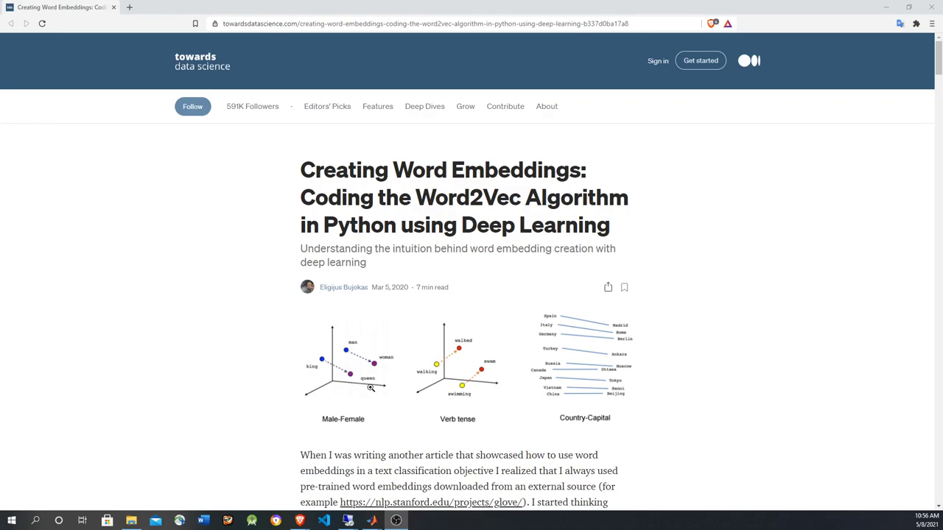
mouse_move(316, 363)
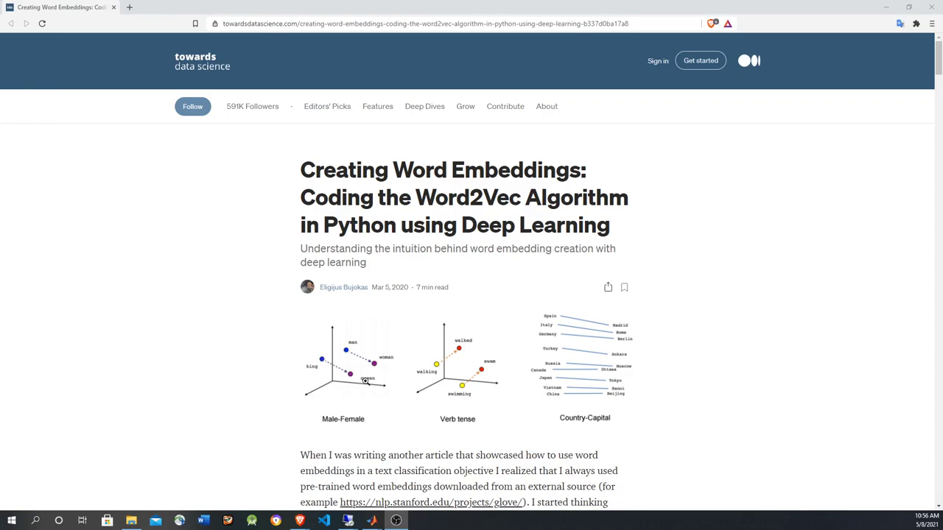
mouse_move(348, 362)
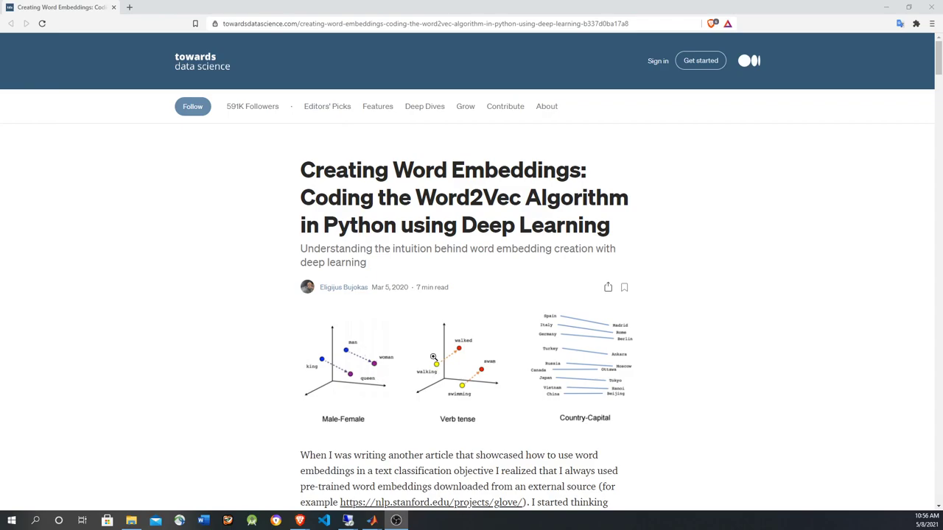
mouse_move(435, 399)
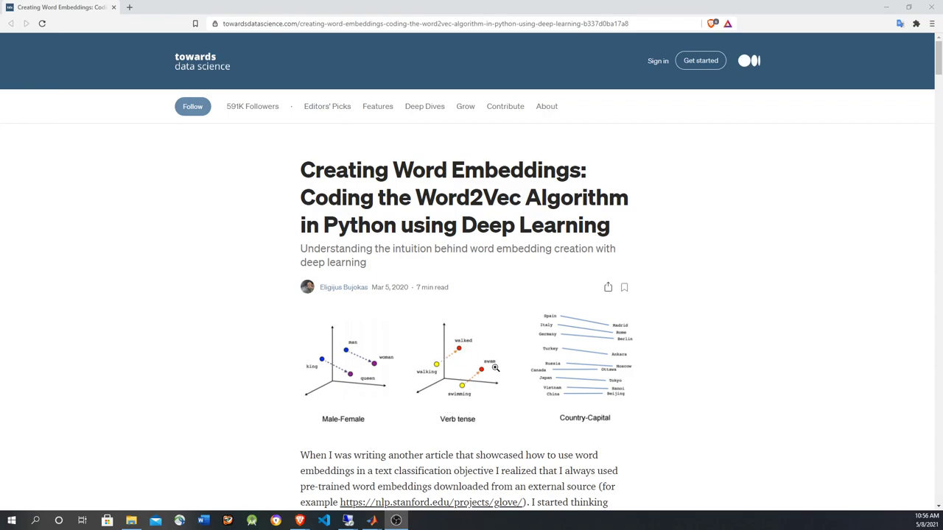
mouse_move(229, 360)
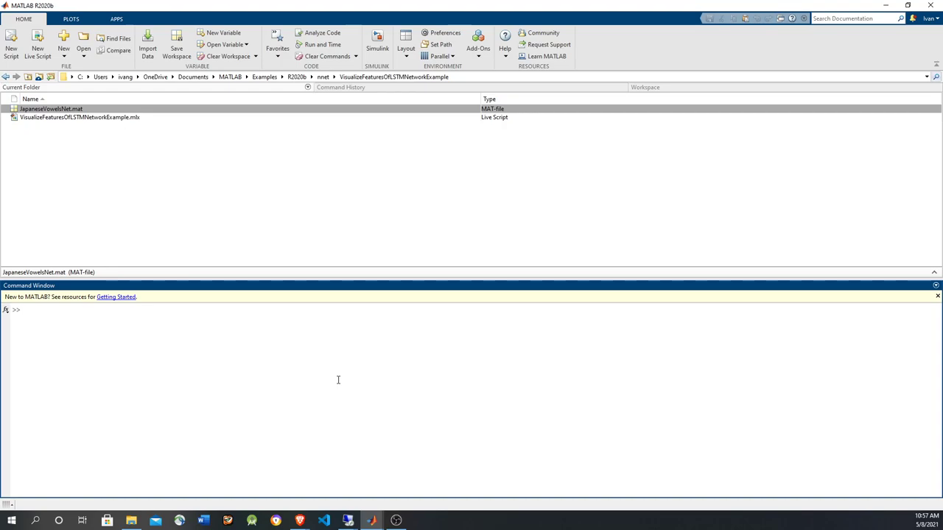
Enter the queen − king + boy word-vector analogy command at the Command Window prompt.
click(29, 309)
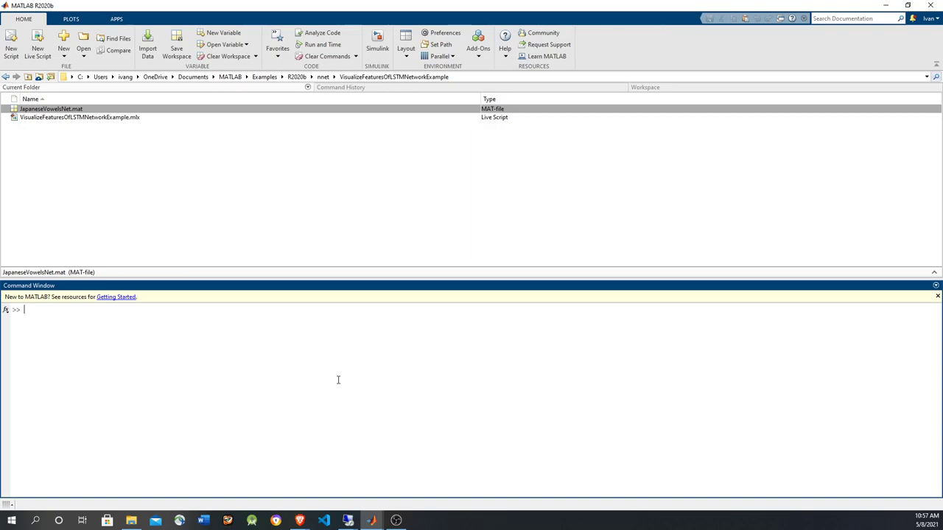
text(emb.vec2word(emb.word2vec('queen') - emb.word2vec('king') + emb.word2vec('boy')))
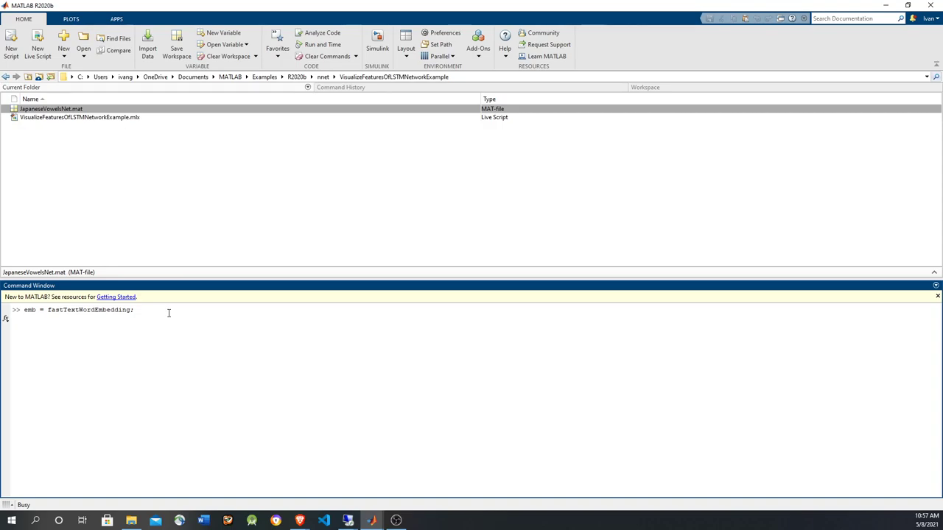
mouse_move(138, 384)
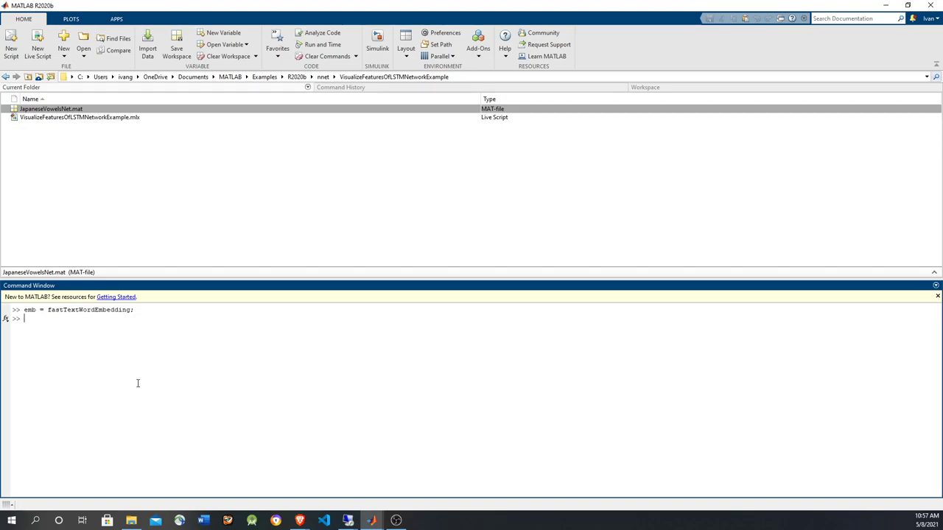
Type 'emb.' at the prompt to begin the next embedding command.
text(emb.vec2word(emb.word2vec('queen') - emb.word2vec('king') + emb.word2vec('boy)
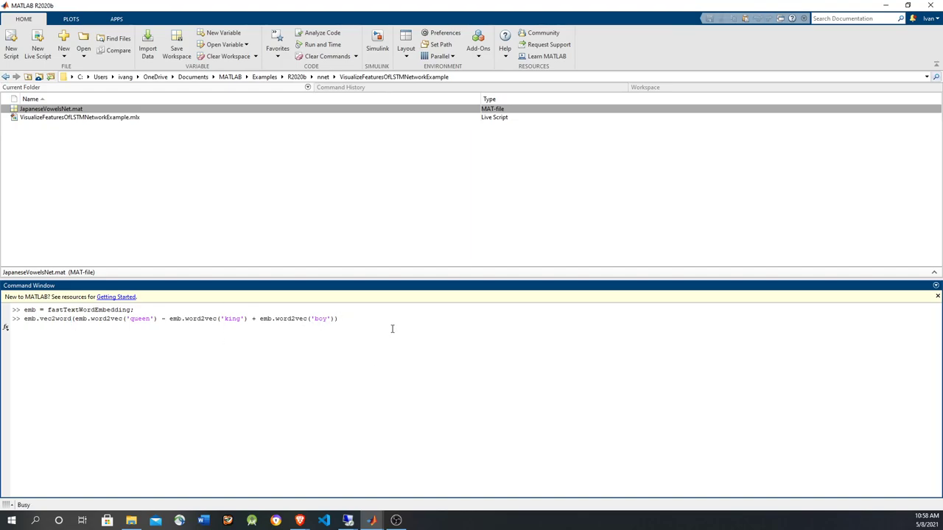
mouse_move(324, 415)
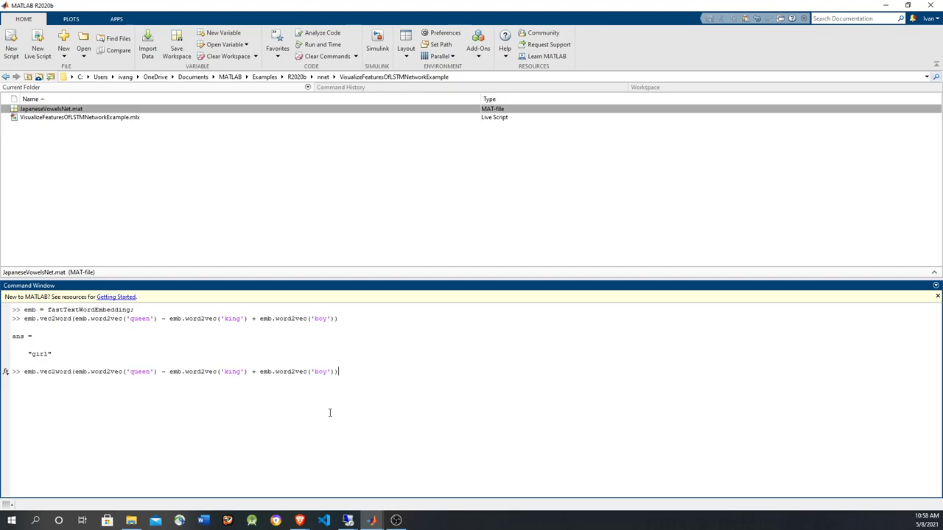
Enter the running − run + walk analogy command and select the word 'run'.
text(emb.vec2word(emb.word2vec('running') - emb.word2vec('run') + emb.word2vec('walk')))
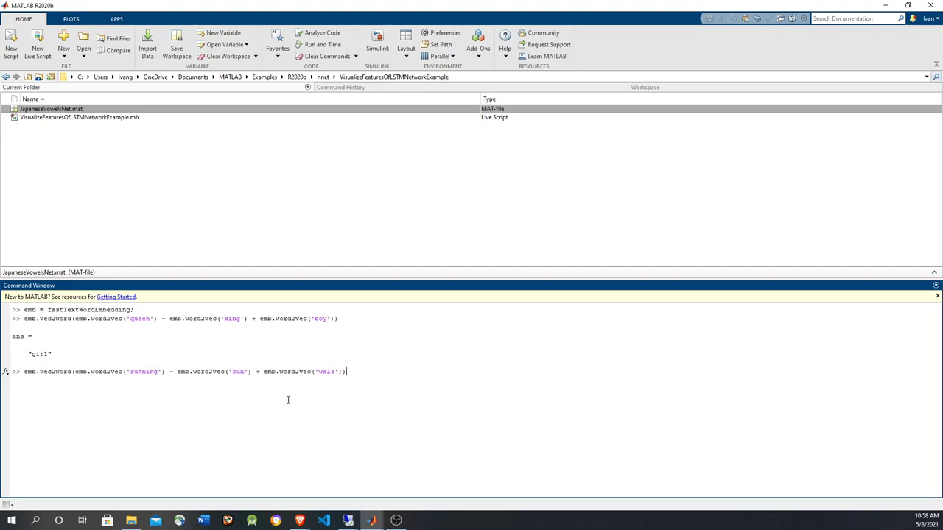
mouse_move(102, 372)
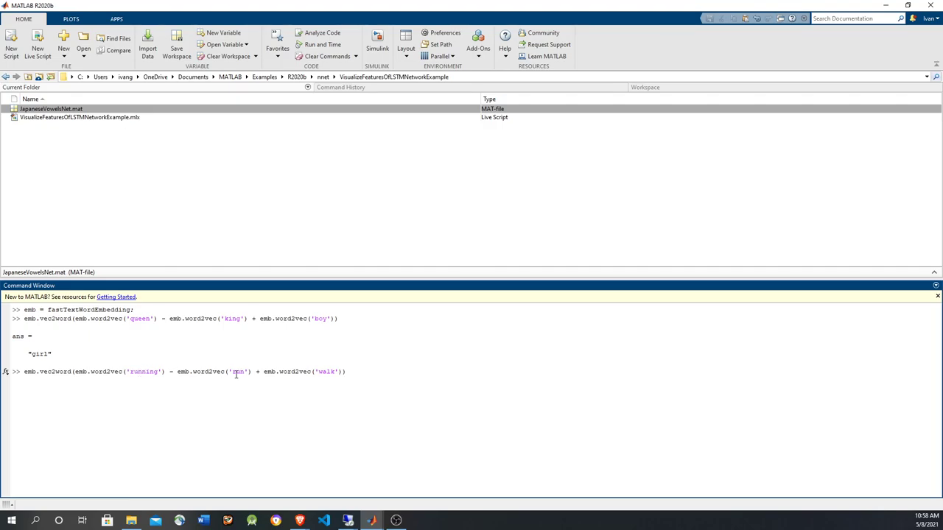
double_click(238, 372)
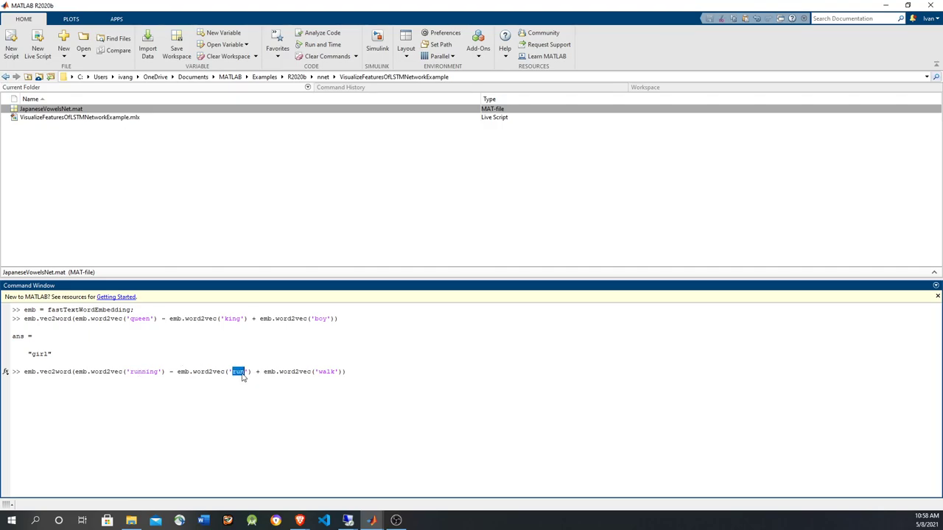
mouse_move(224, 379)
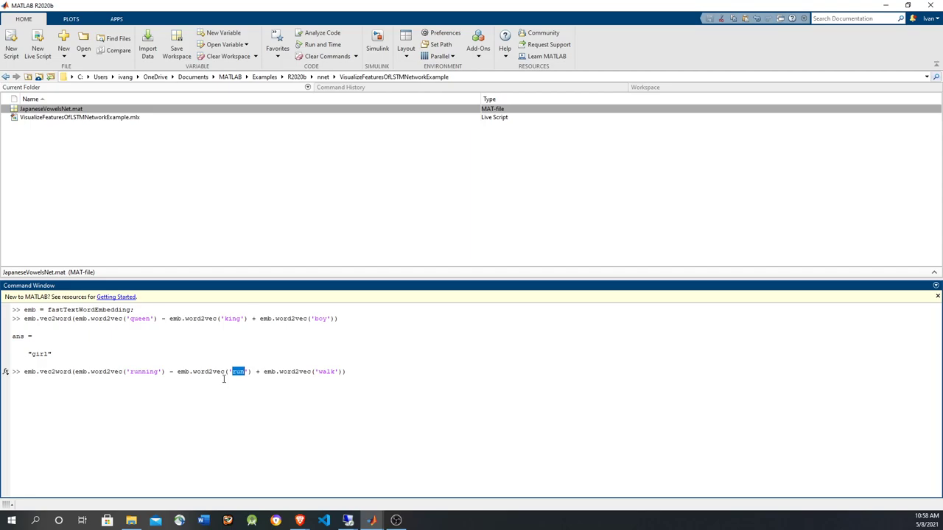
mouse_move(239, 380)
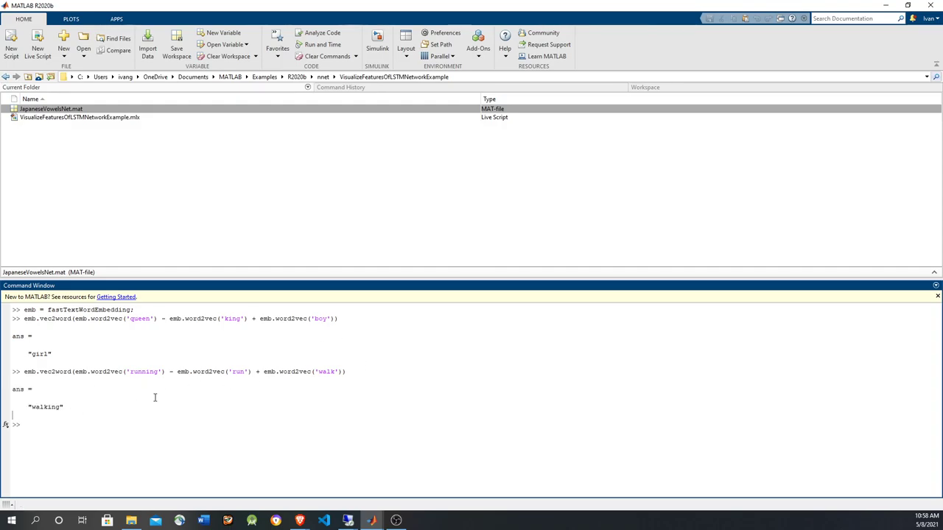
mouse_move(121, 388)
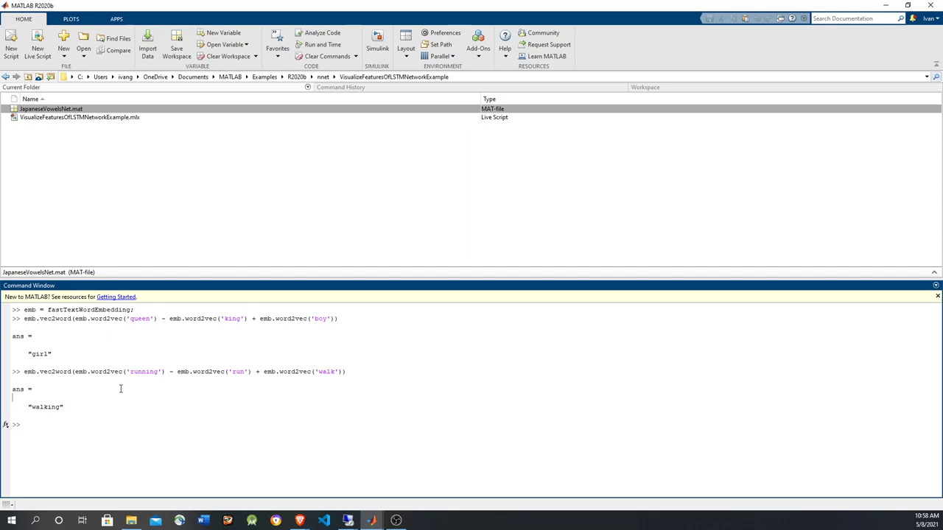